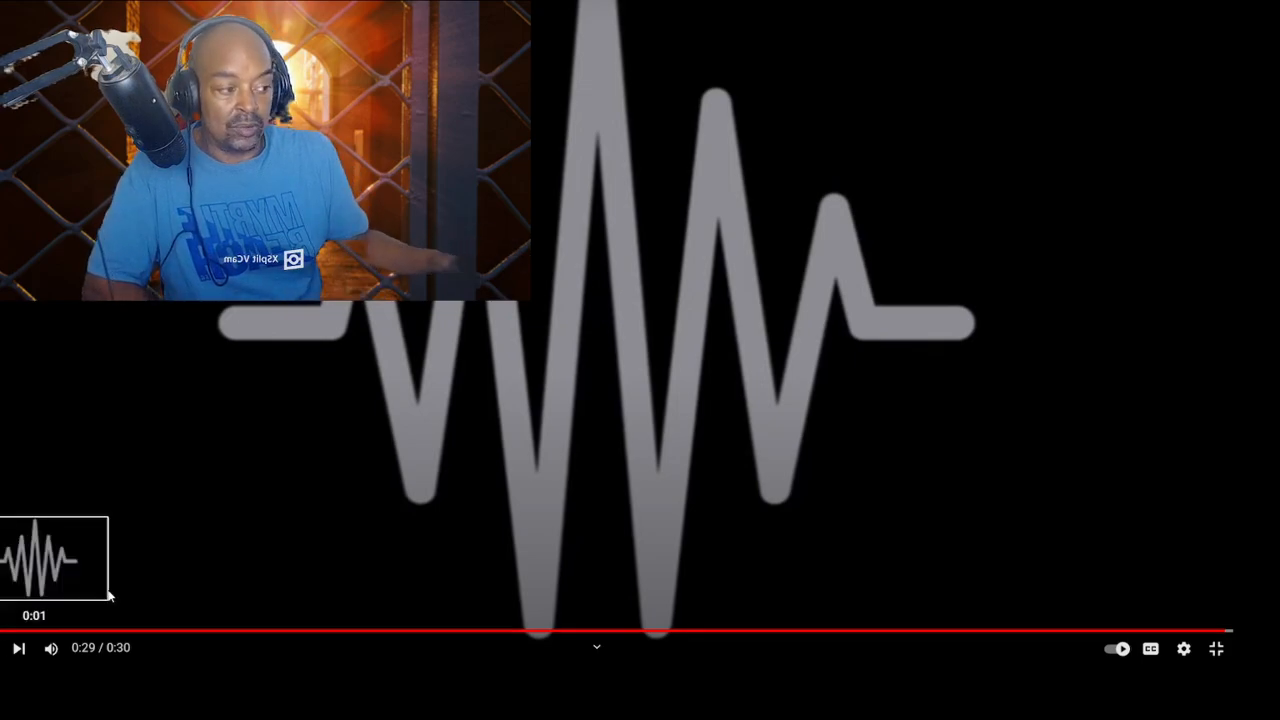
{"action": "mouse_move", "coordinate": [1216, 648]}
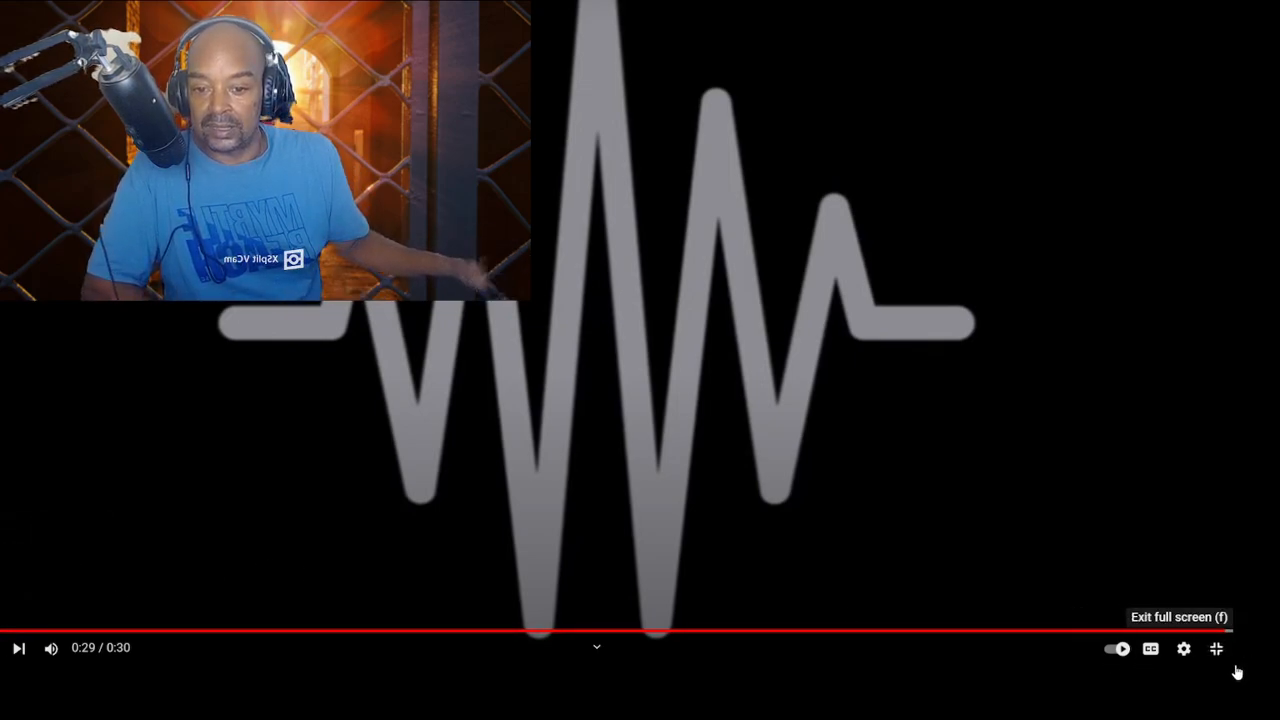